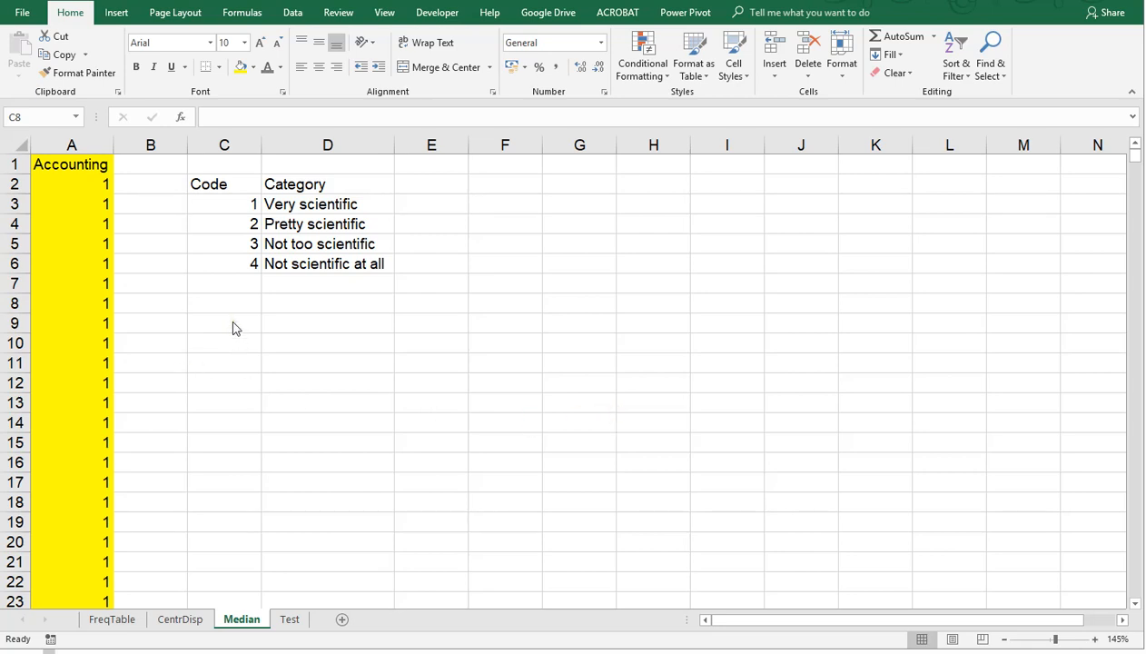
Step: Label C8 'median' beside the Accounting column data
click(223, 301)
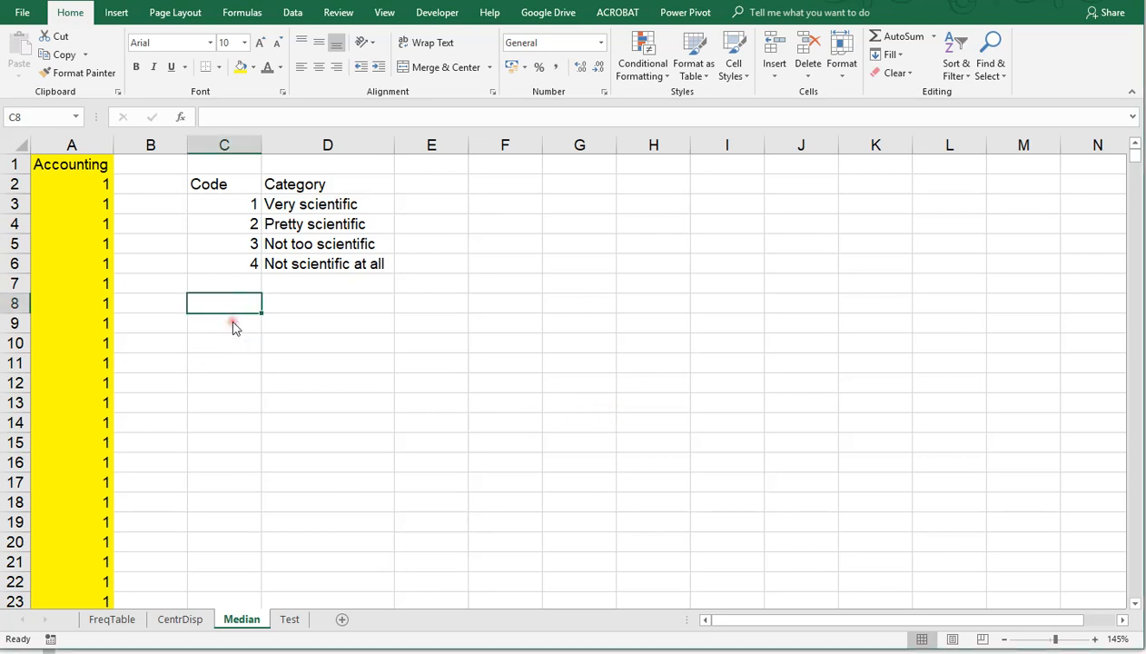
mouse_move(214, 327)
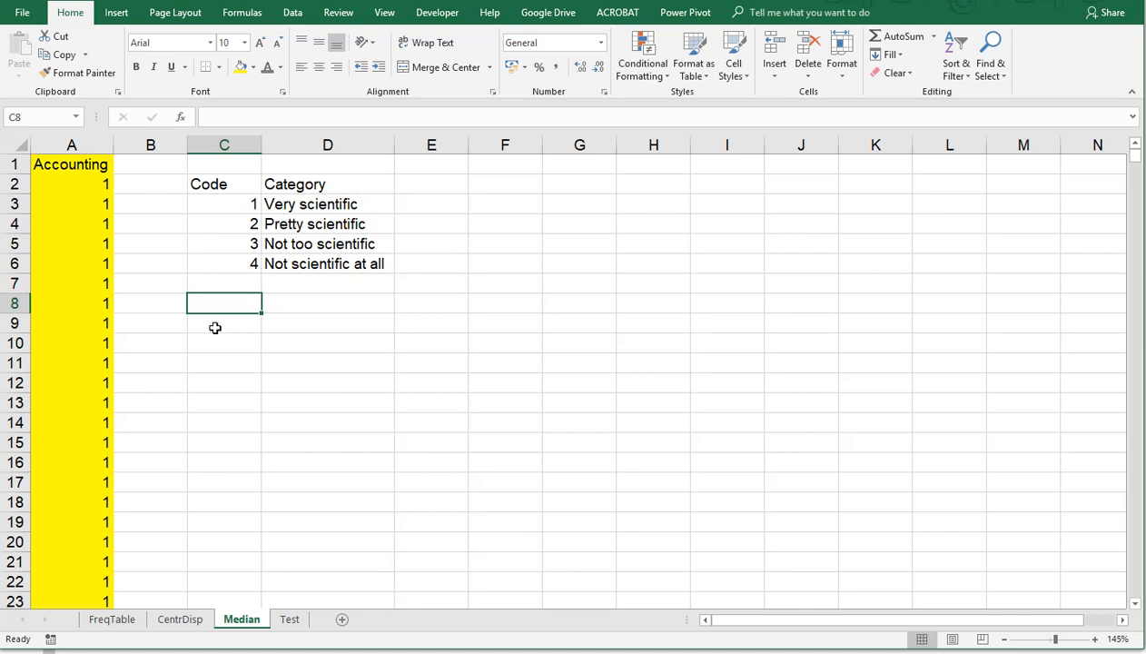
mouse_move(229, 336)
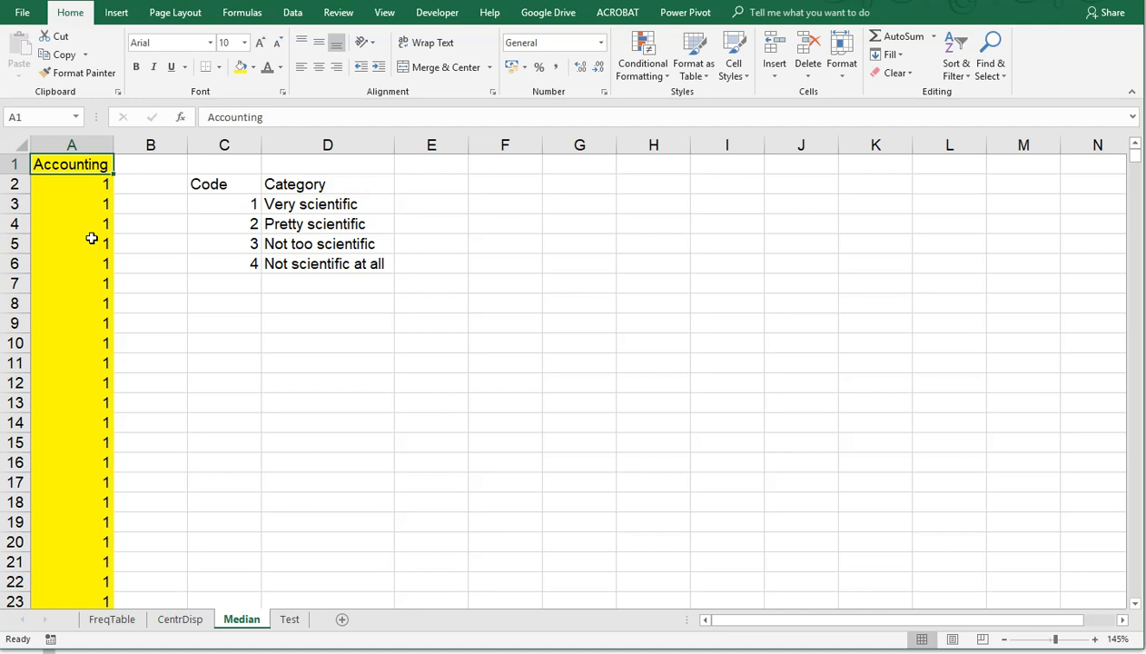
click(72, 183)
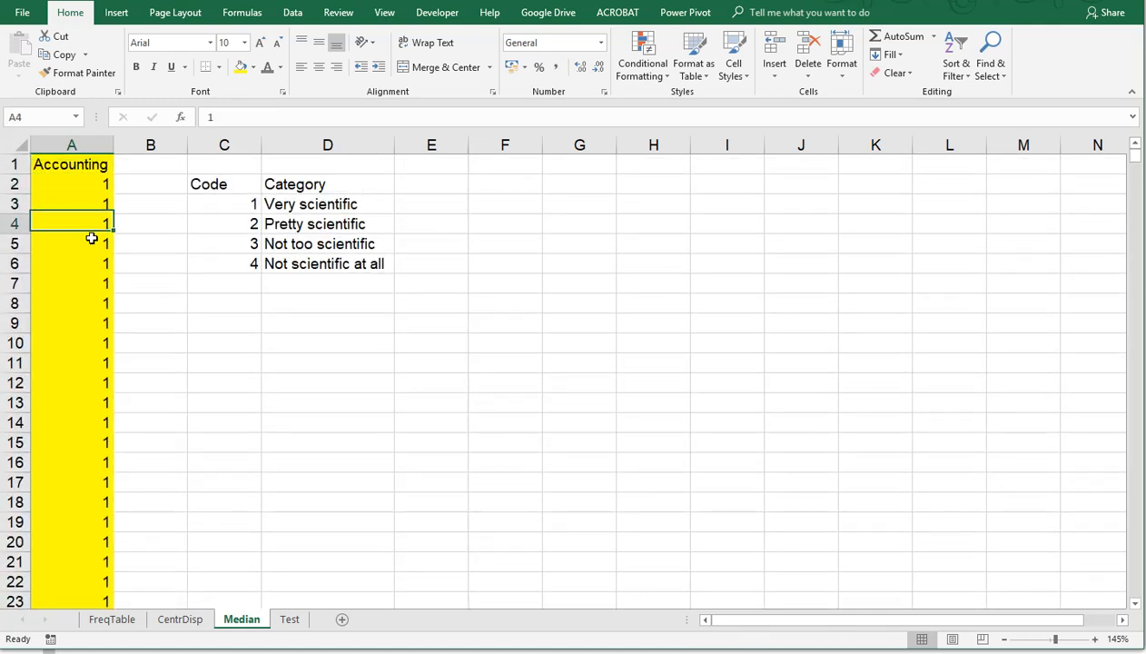
click(223, 302)
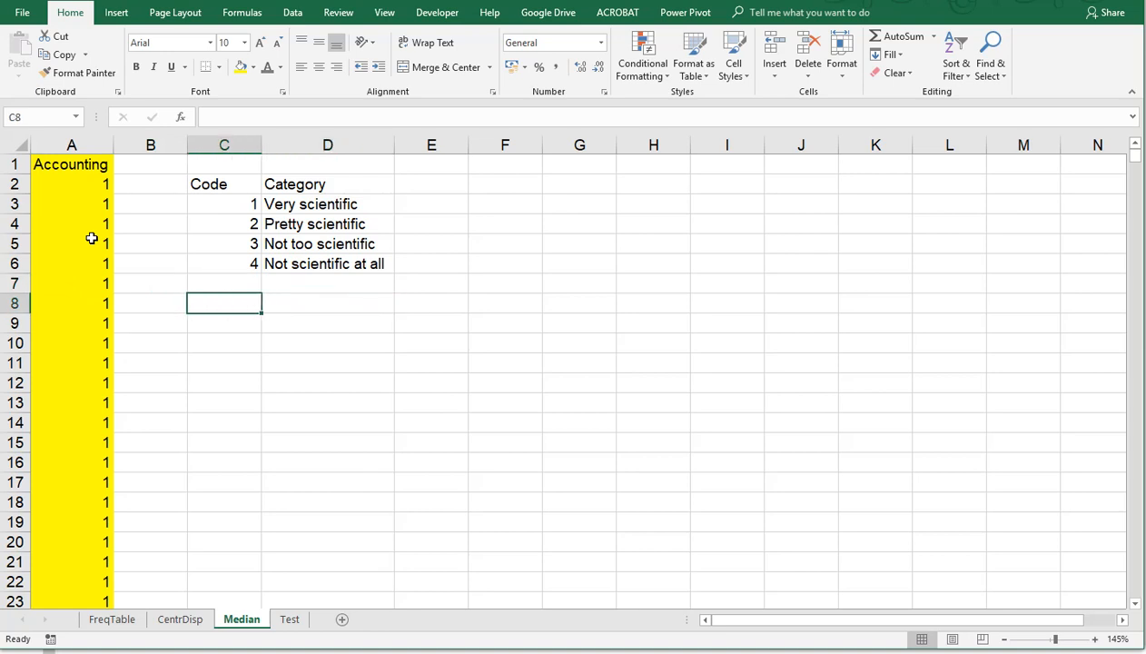
text(median)
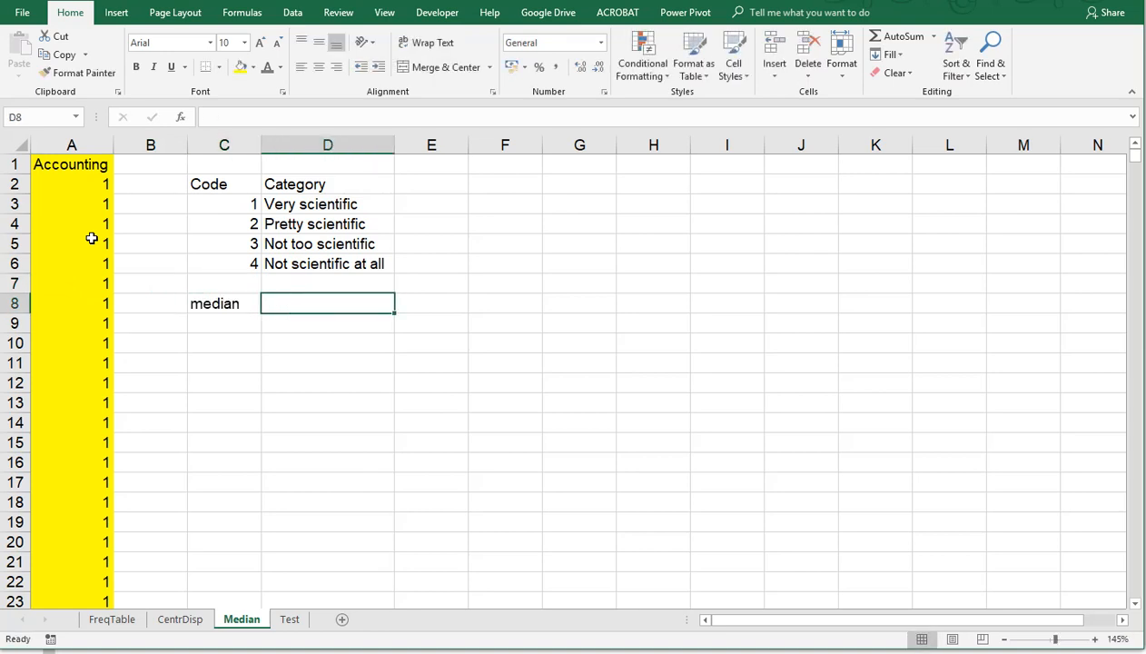
Step: Enter =MEDIAN over all of column A in D8, returning 3
text(=median()
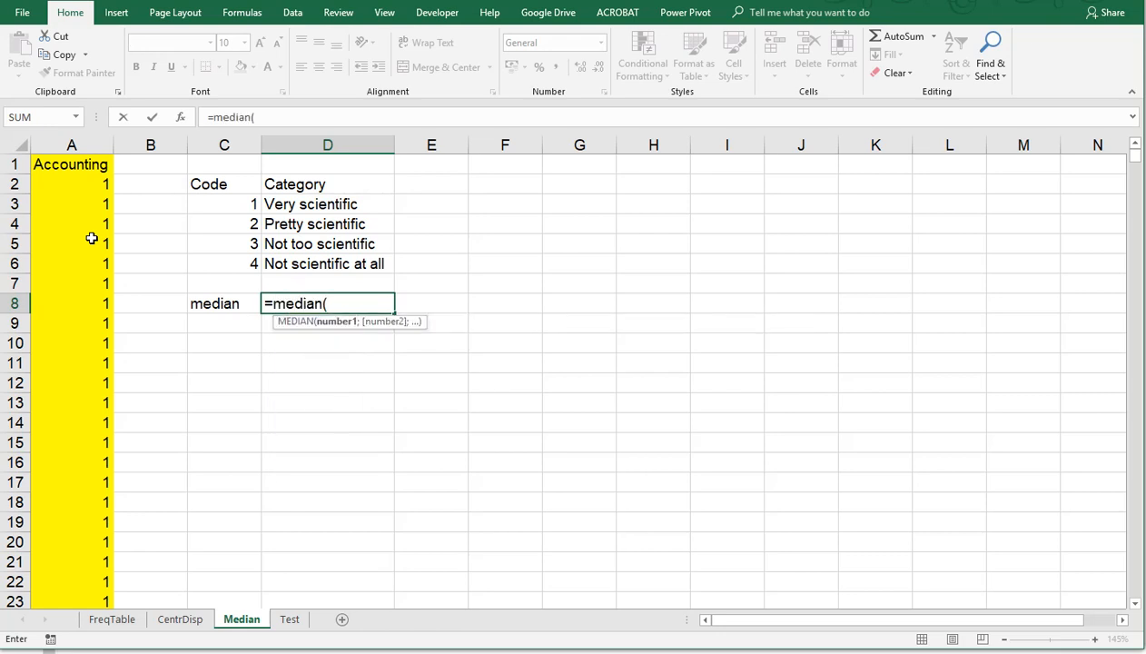
click(71, 145)
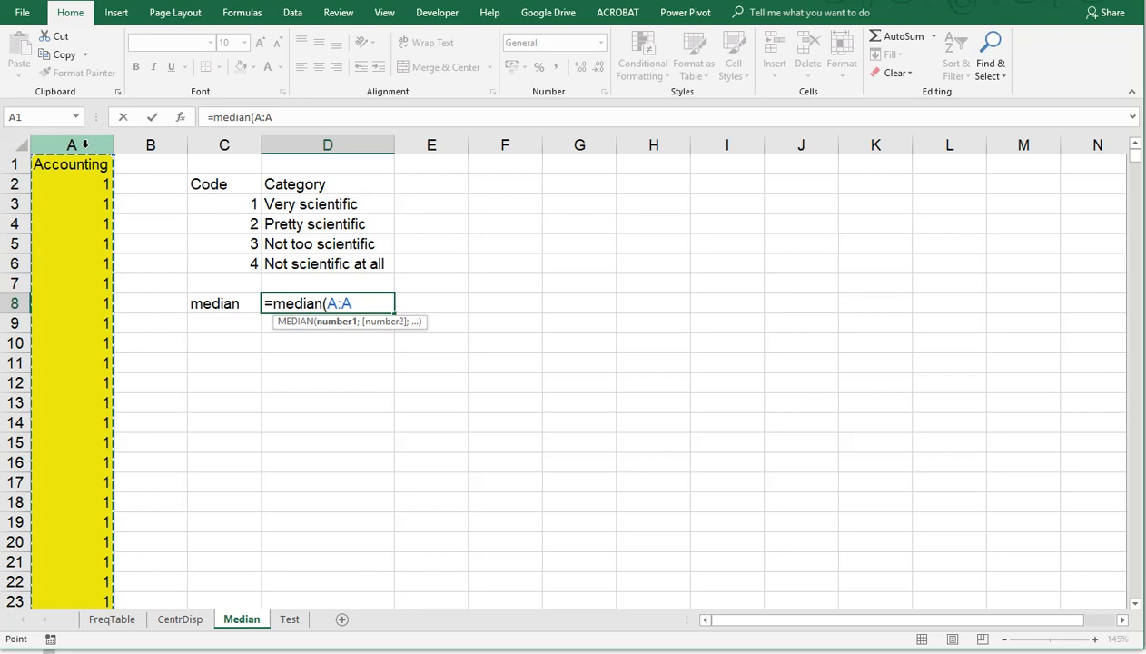
text())
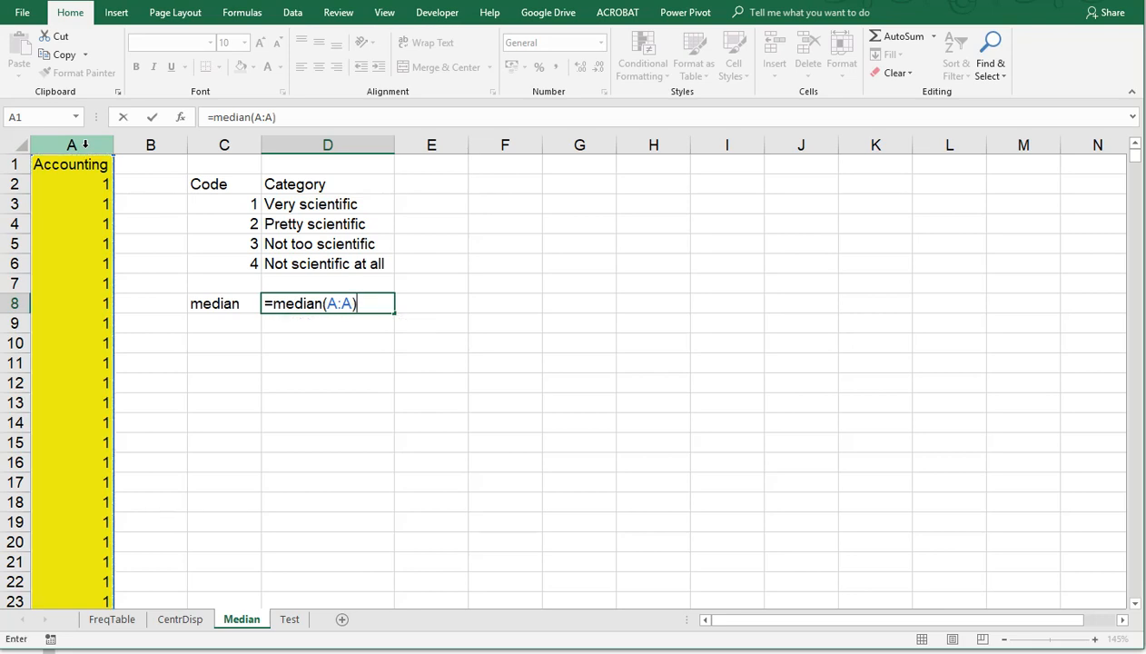
key(Return)
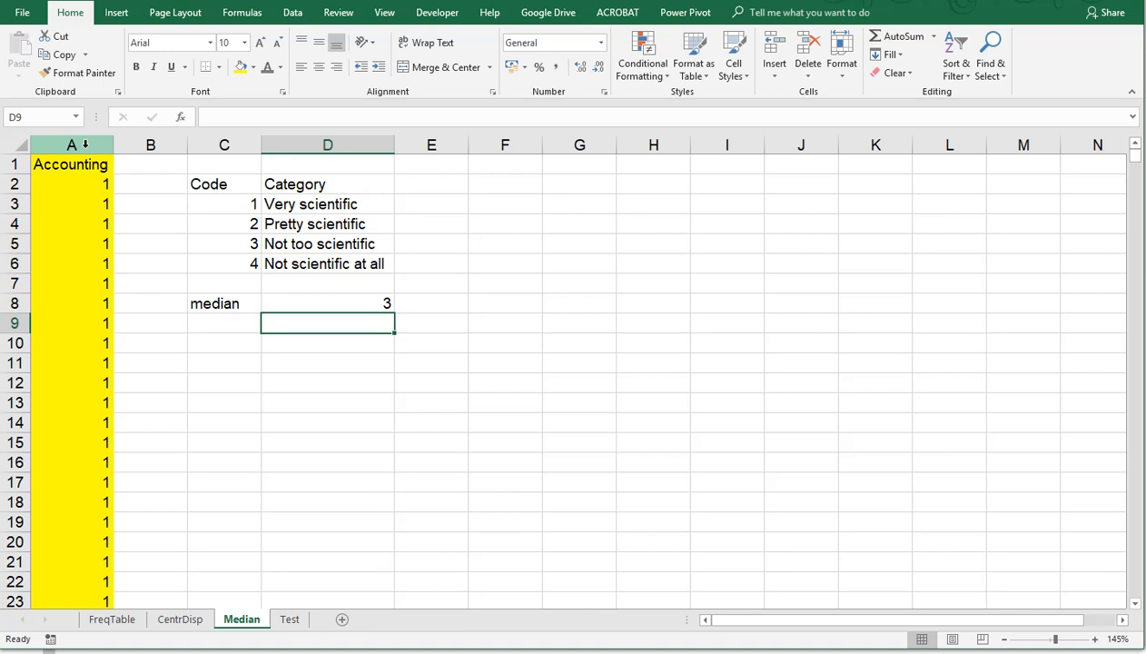
Step: Build =VLOOKUP of D8 against the Code/Category table C3:D6, column 2, exact match 0
text(=)
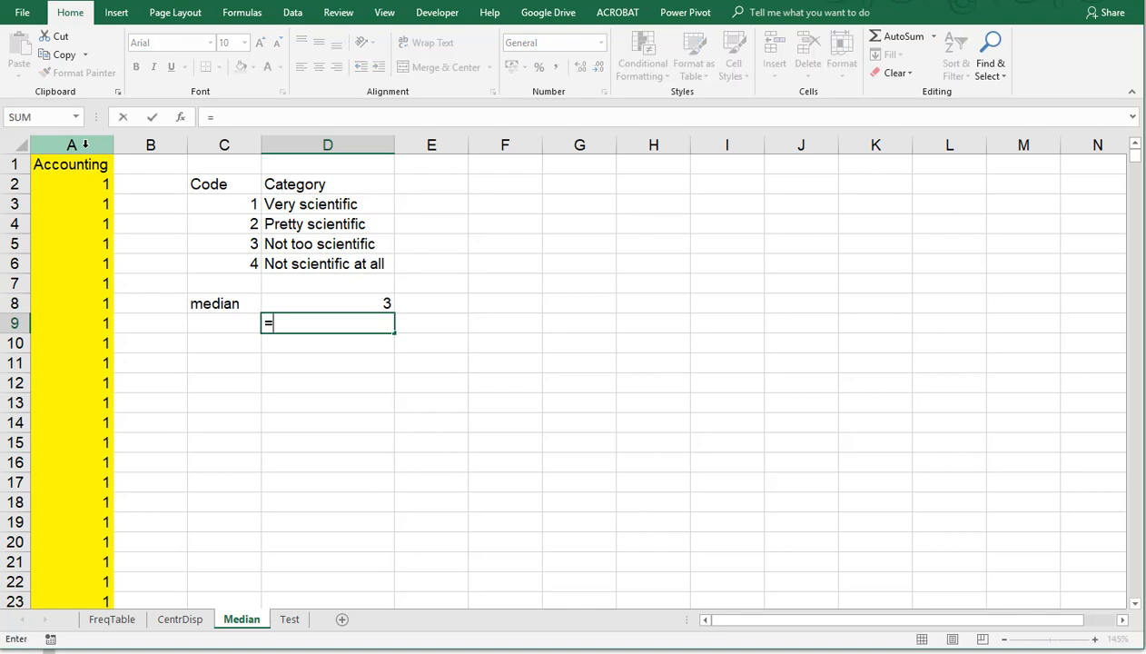
text(vlookup(D8)
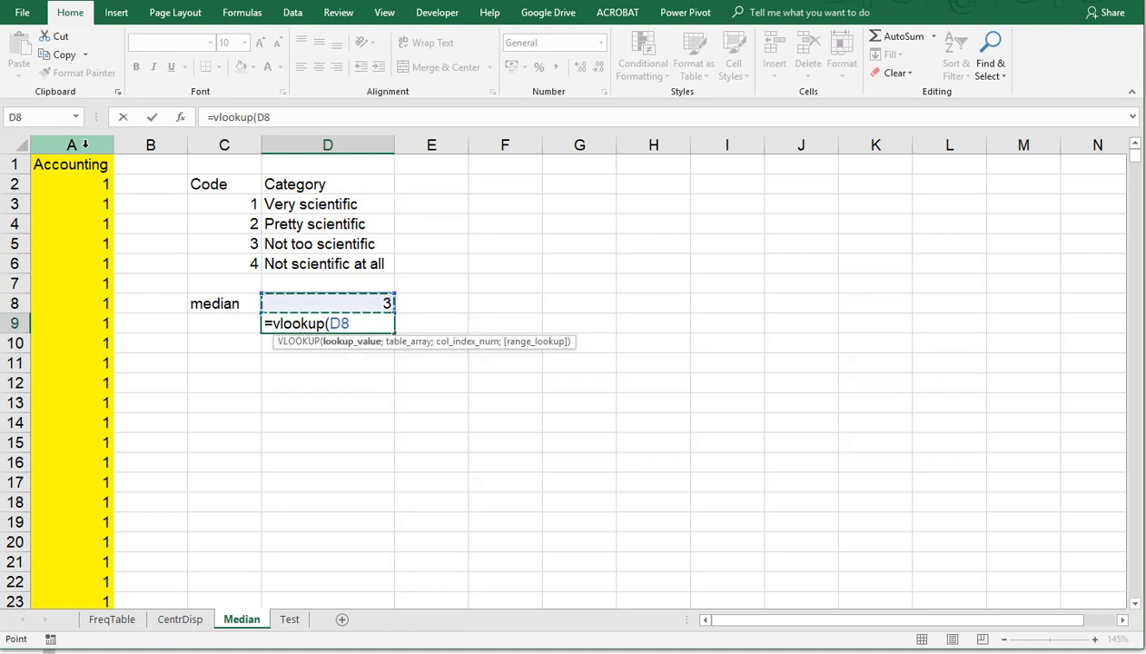
click(327, 244)
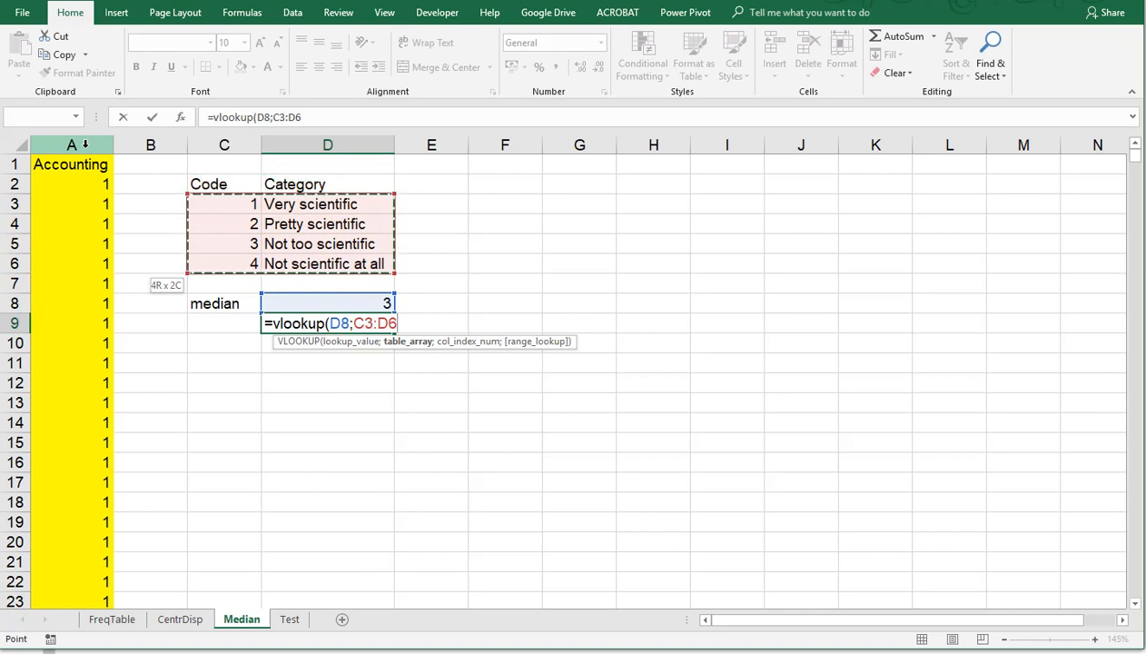
text(;2)
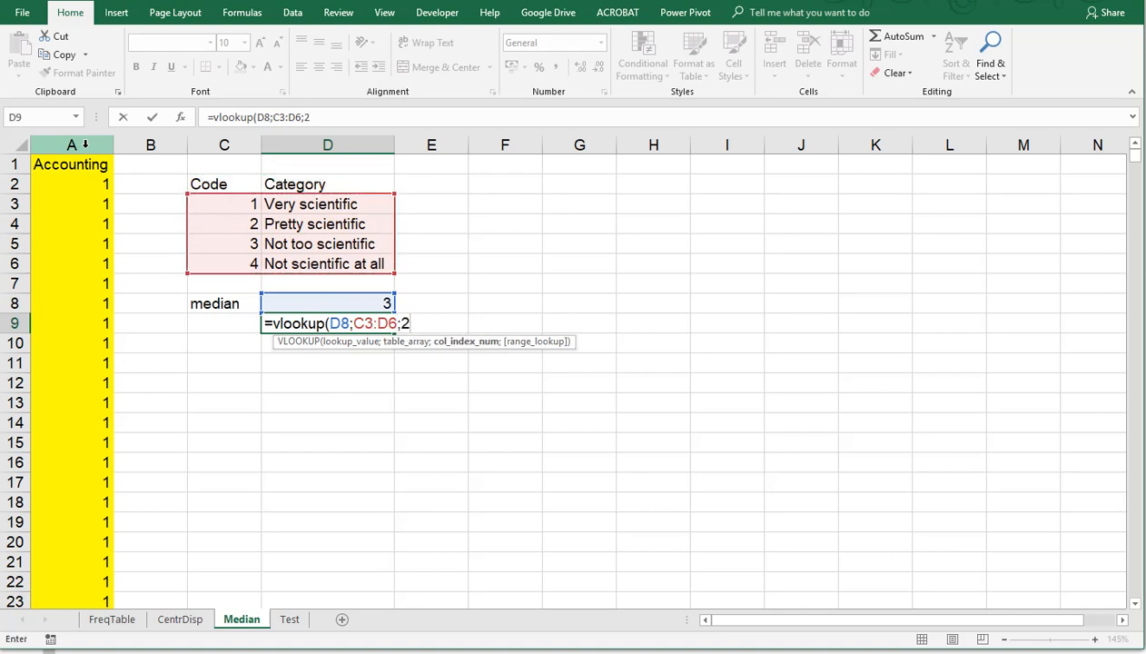
text(;0))
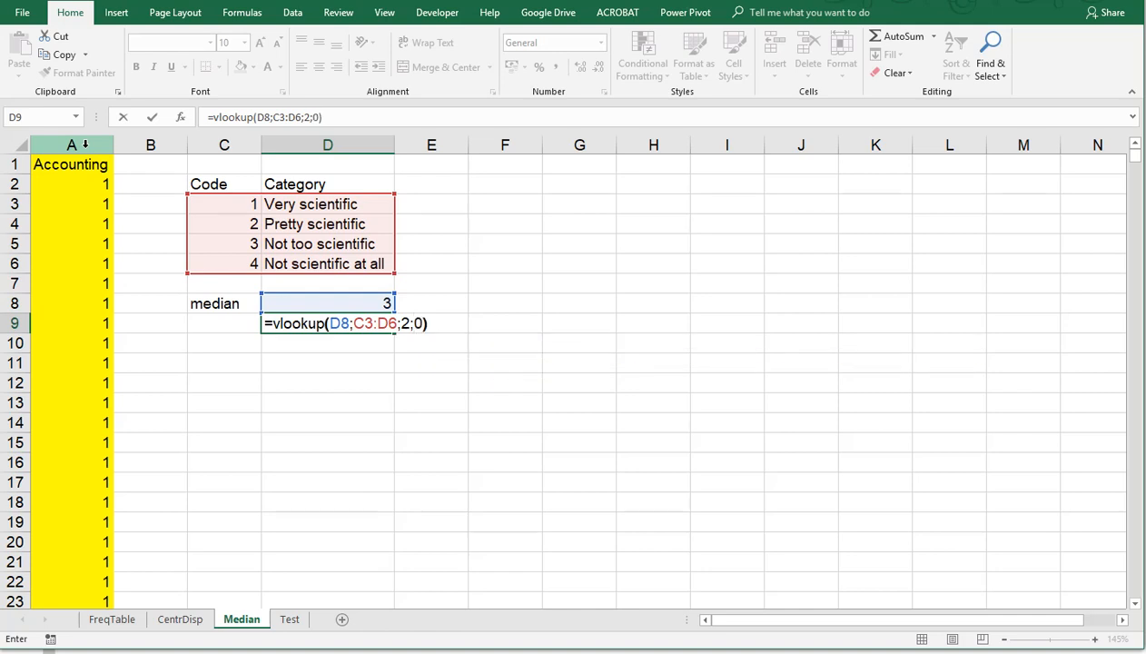